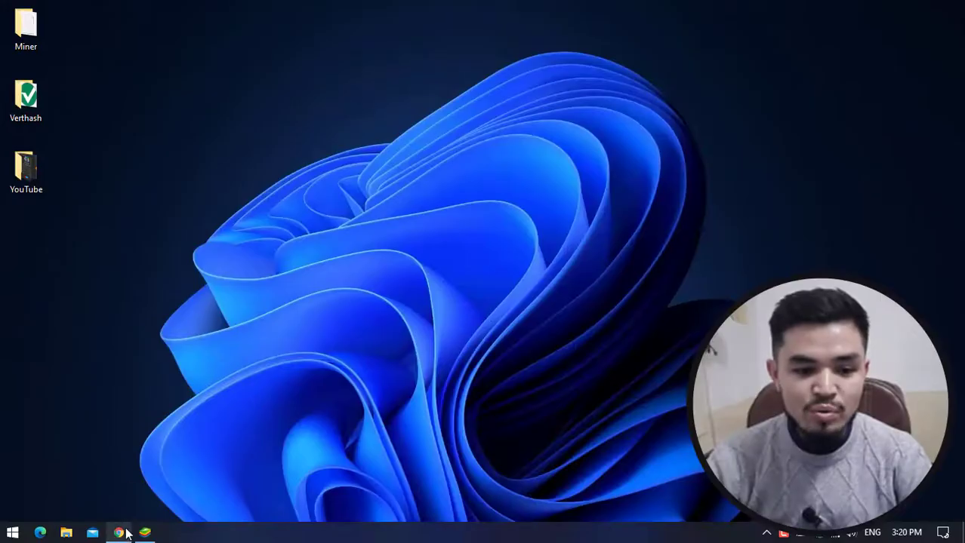
- Bring up the browser showing the IntoCrypto channel's Videos page on YouTube
{"action": "left_click", "coordinate": [117, 533]}
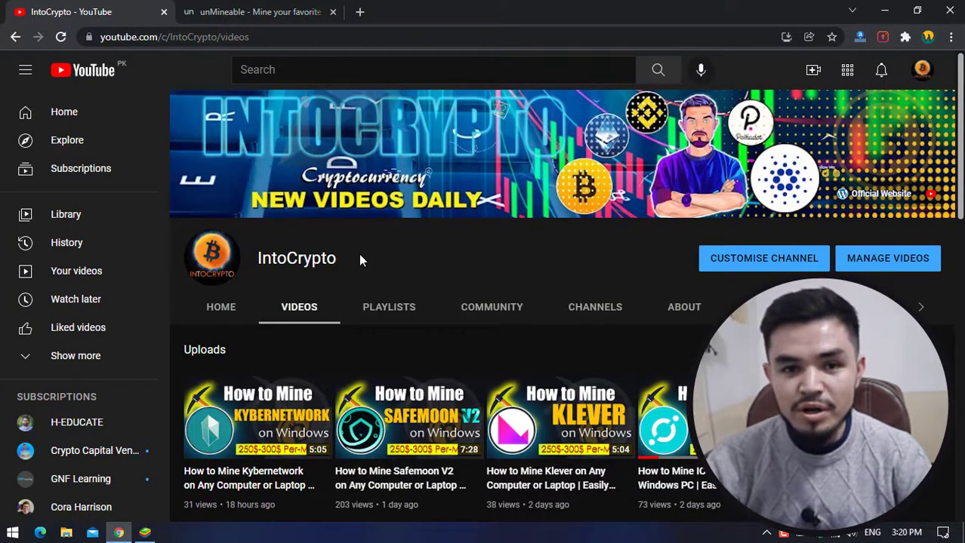
{"action": "mouse_move", "coordinate": [302, 42]}
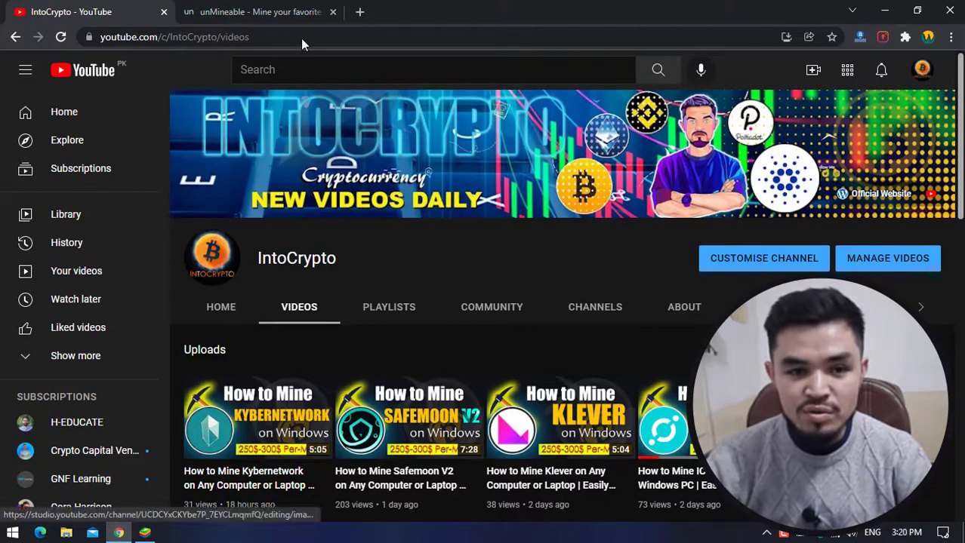
- Show the unMineable coins page and scroll to the NANO entry
{"action": "left_click", "coordinate": [260, 12]}
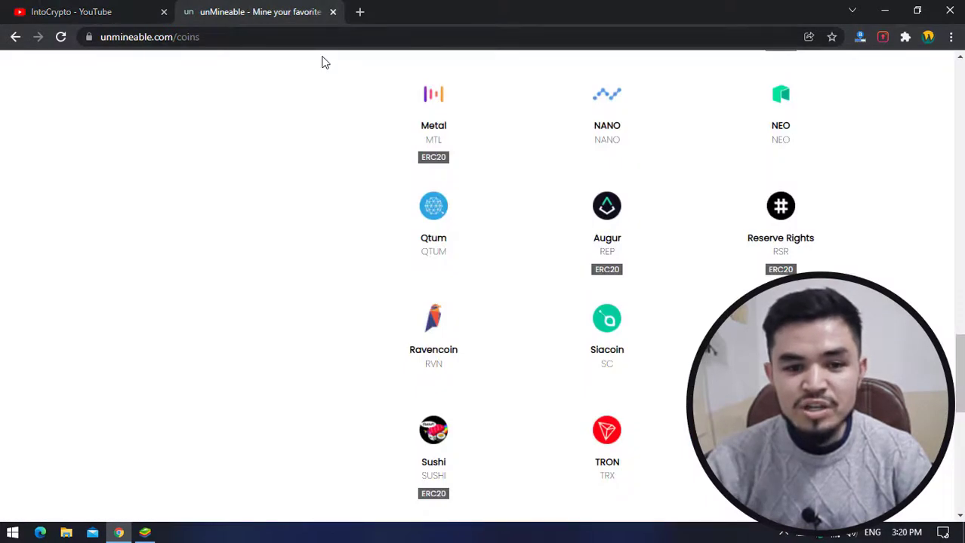
{"action": "mouse_move", "coordinate": [382, 147]}
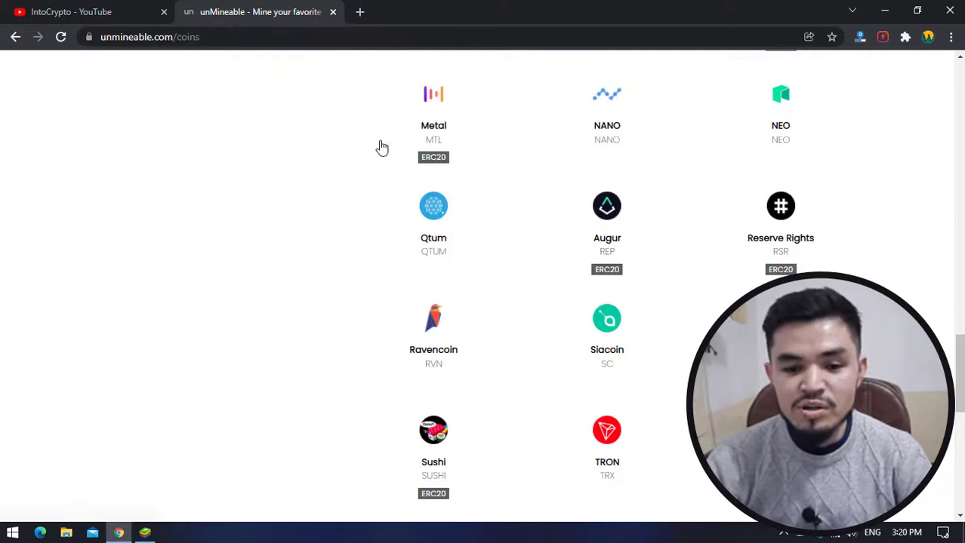
{"action": "scroll", "scroll_direction": "up", "scroll_amount": 3}
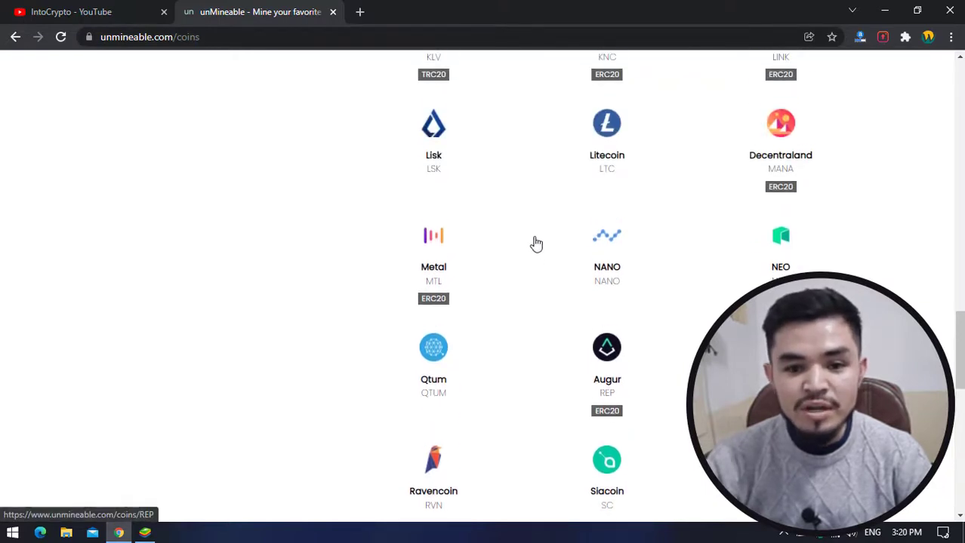
{"action": "mouse_move", "coordinate": [528, 220]}
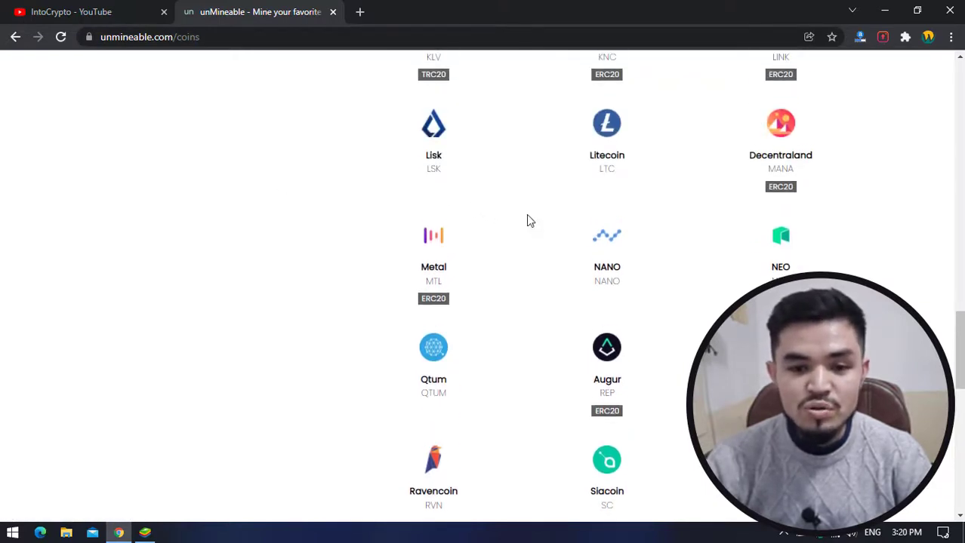
{"action": "mouse_move", "coordinate": [607, 272]}
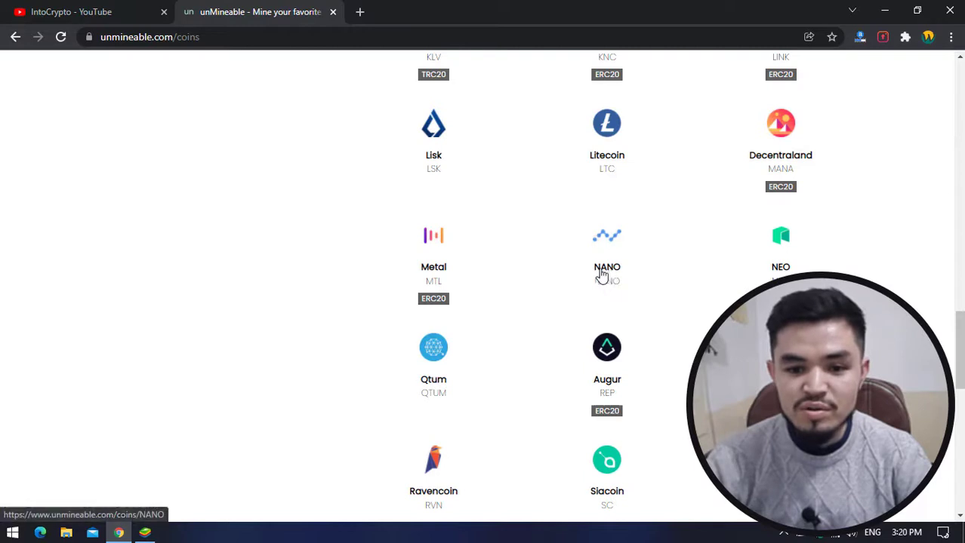
{"action": "mouse_move", "coordinate": [885, 12]}
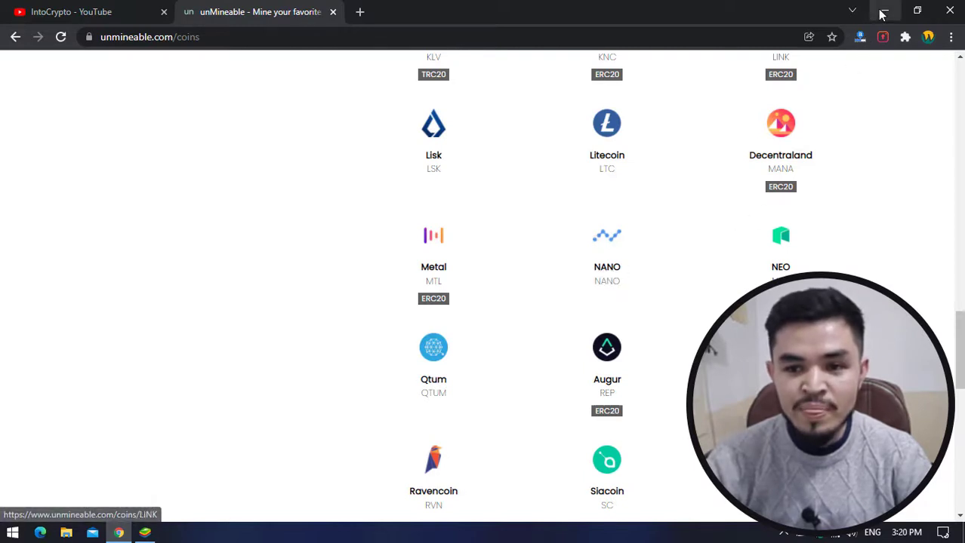
- Add the desktop NANO folder as a Windows Defender exclusion and close Windows Security
{"action": "left_click", "coordinate": [884, 10]}
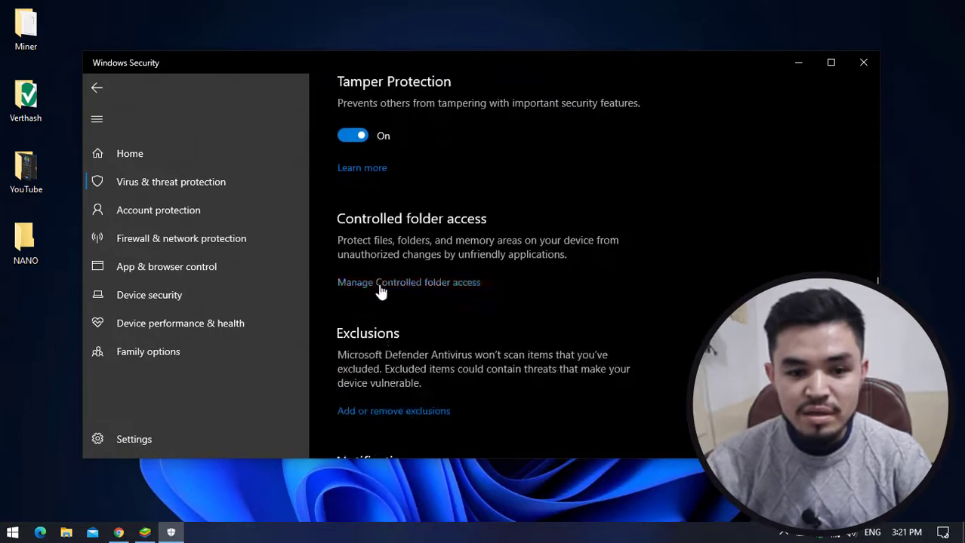
{"action": "left_click", "coordinate": [392, 411]}
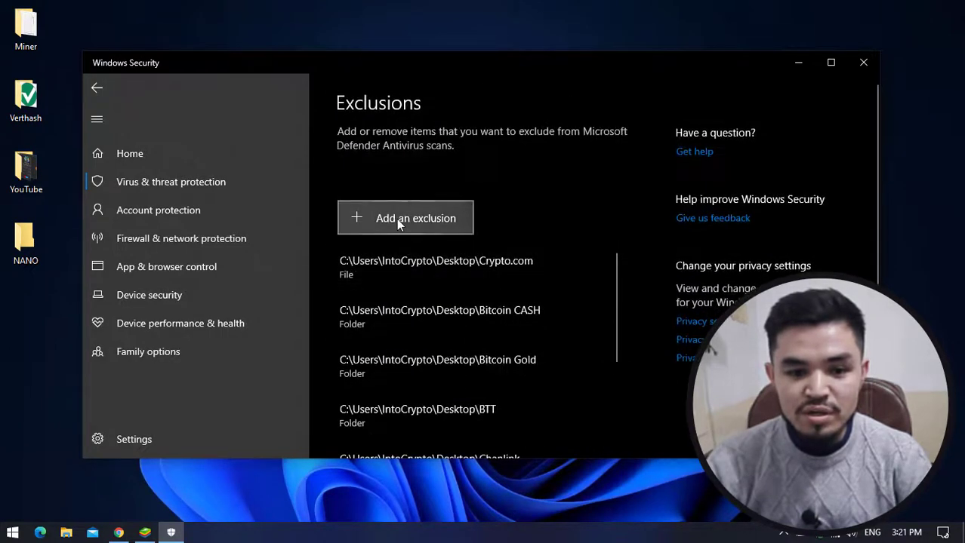
{"action": "mouse_move", "coordinate": [412, 287]}
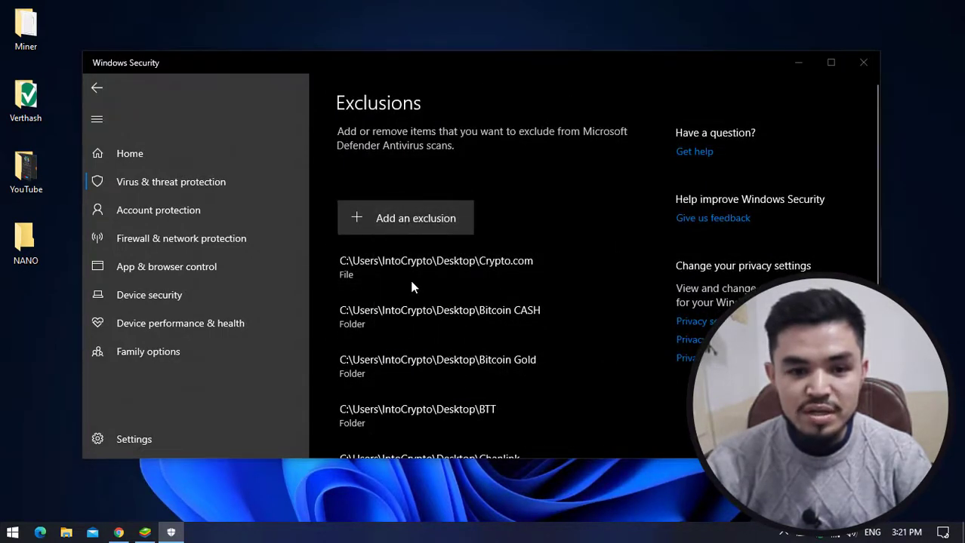
{"action": "left_click", "coordinate": [415, 218]}
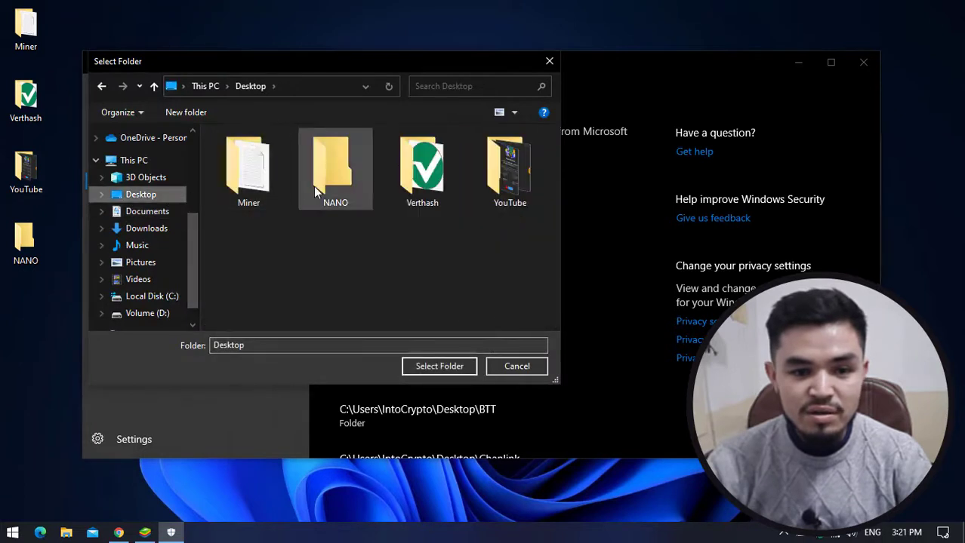
{"action": "left_click", "coordinate": [516, 367]}
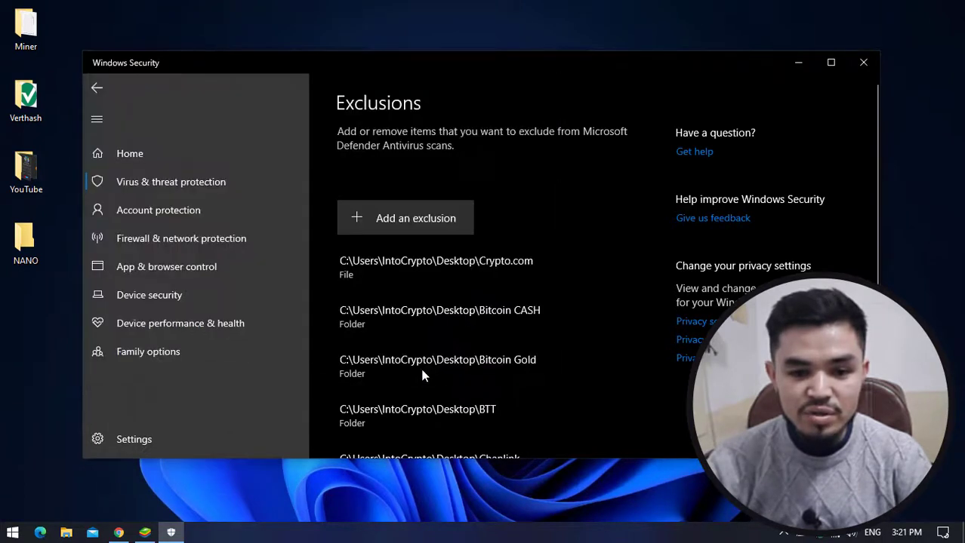
{"action": "mouse_move", "coordinate": [829, 144]}
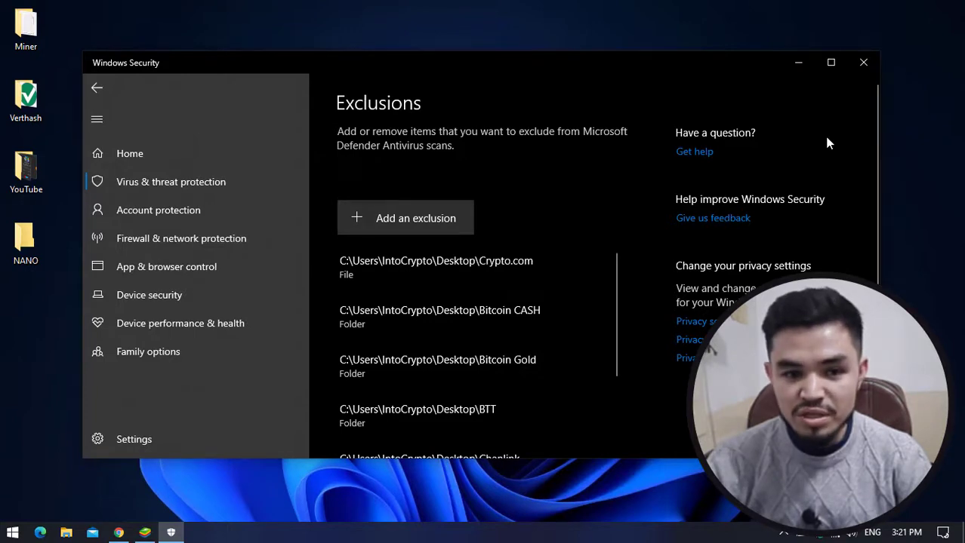
{"action": "left_click", "coordinate": [864, 62]}
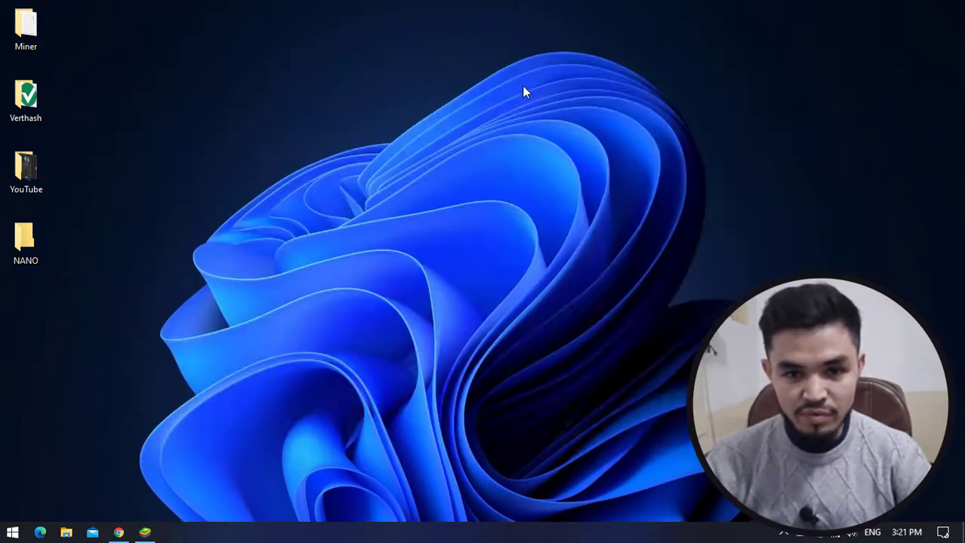
{"action": "mouse_move", "coordinate": [434, 89]}
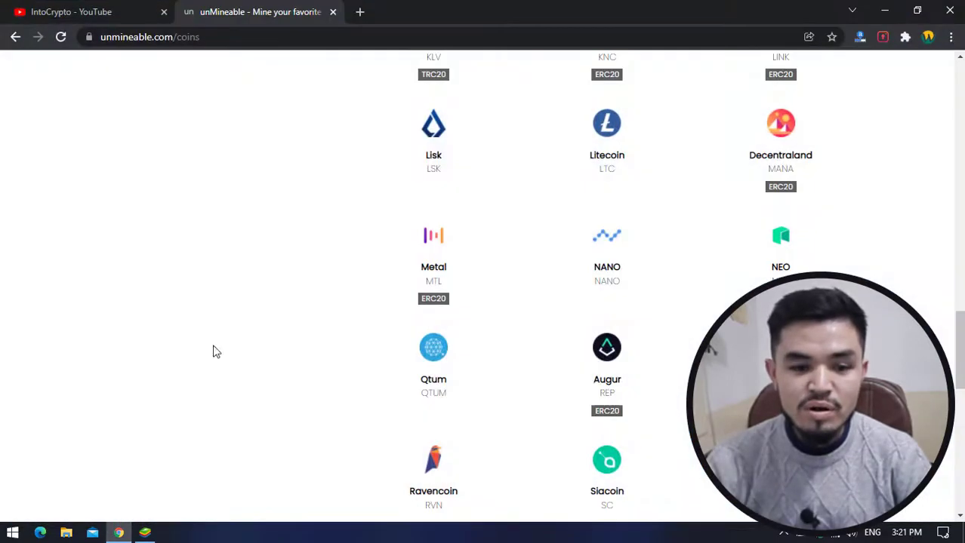
- Send the v1.1.0-beta-mfi miner build to IDM for download
{"action": "scroll", "scroll_direction": "up", "scroll_amount": 3}
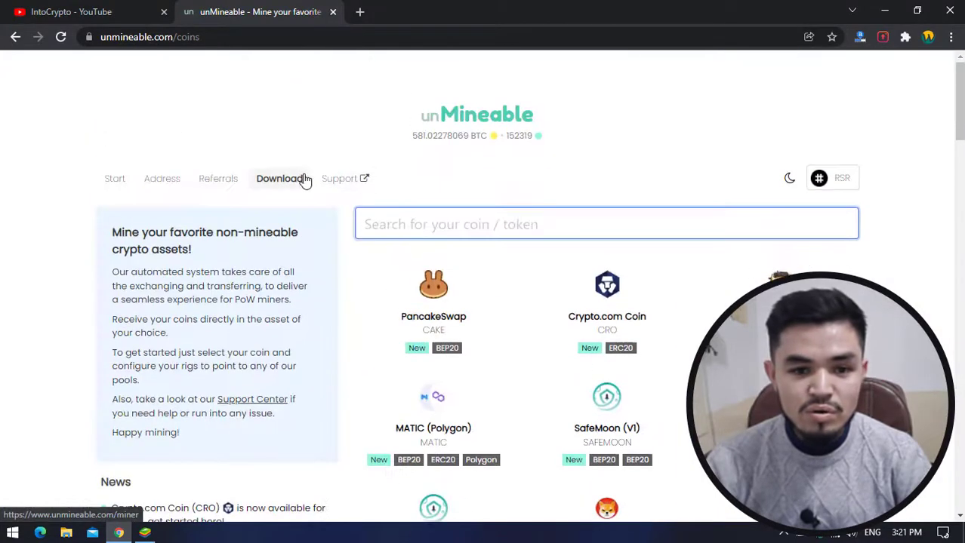
{"action": "left_click", "coordinate": [278, 178]}
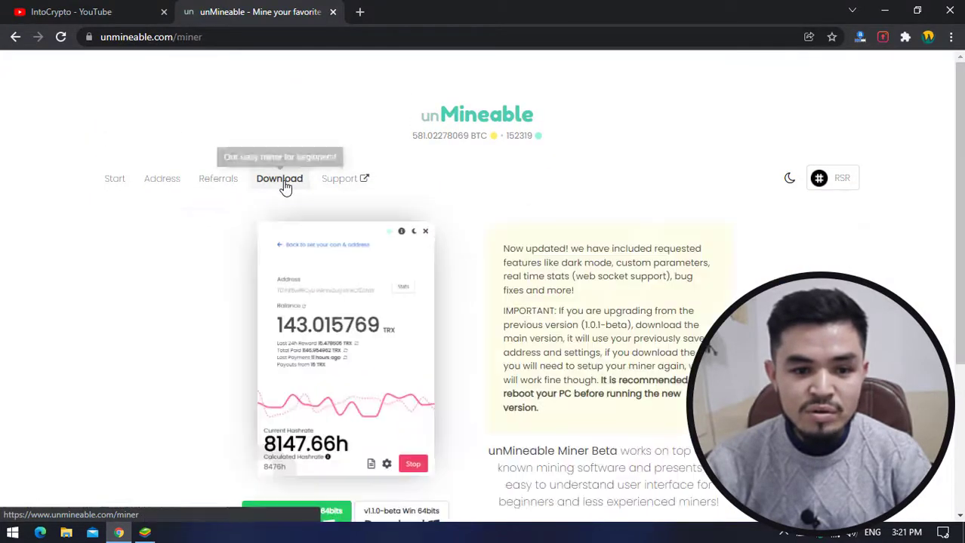
{"action": "right_click", "coordinate": [296, 297]}
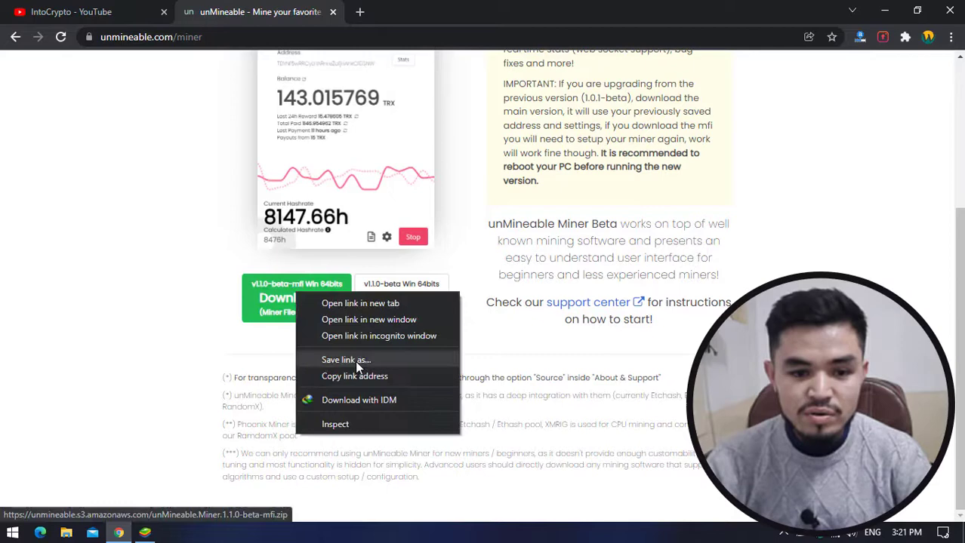
{"action": "mouse_move", "coordinate": [371, 405]}
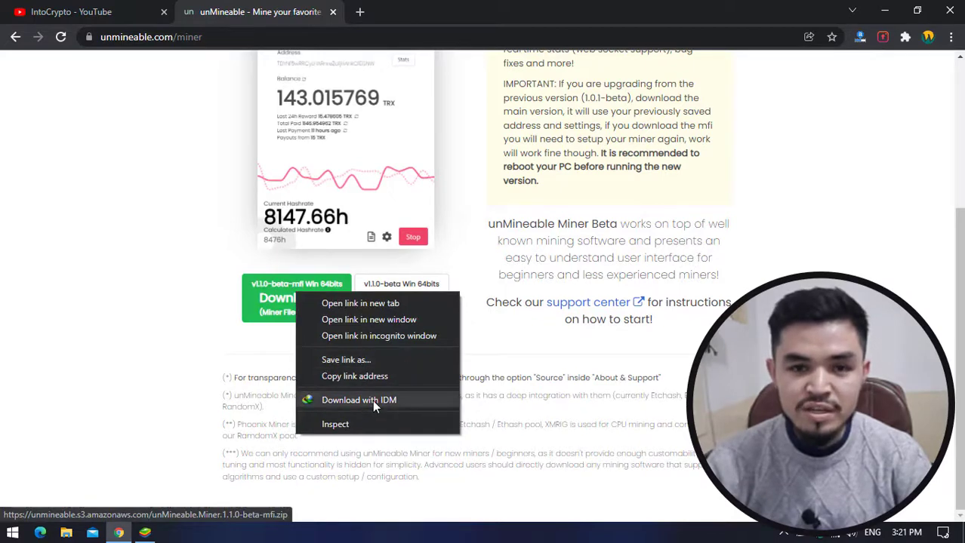
{"action": "left_click", "coordinate": [359, 400]}
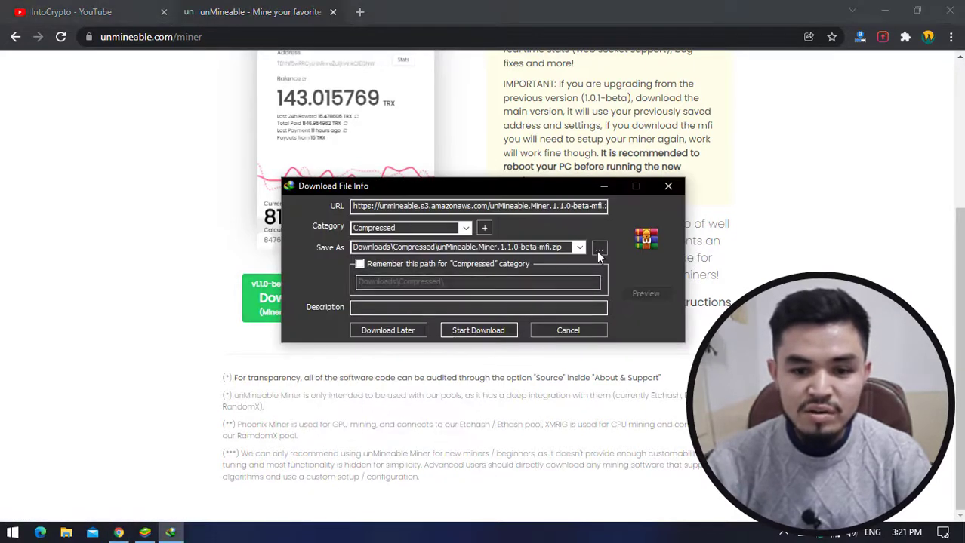
- Save the miner zip into the Desktop\NANO folder and start the download
{"action": "left_click", "coordinate": [598, 248]}
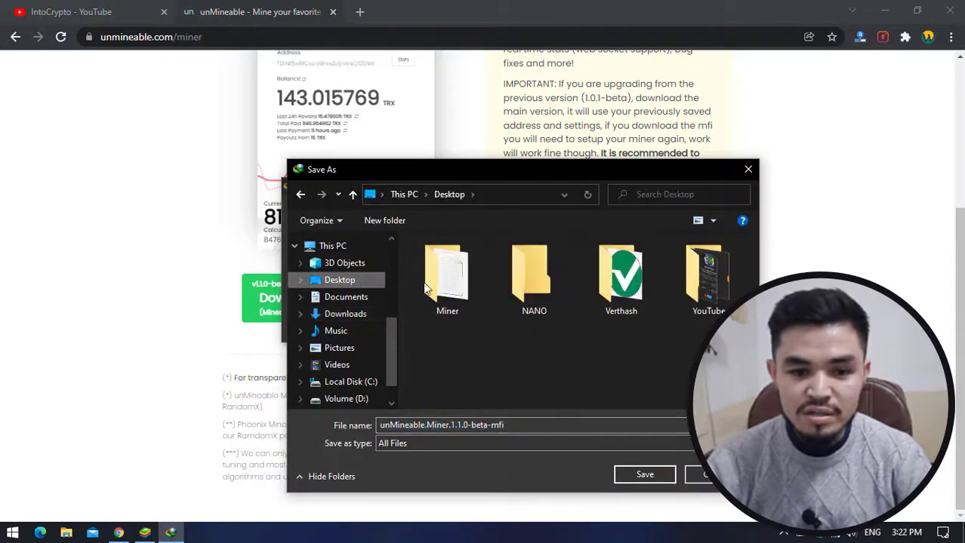
{"action": "double_click", "coordinate": [535, 275]}
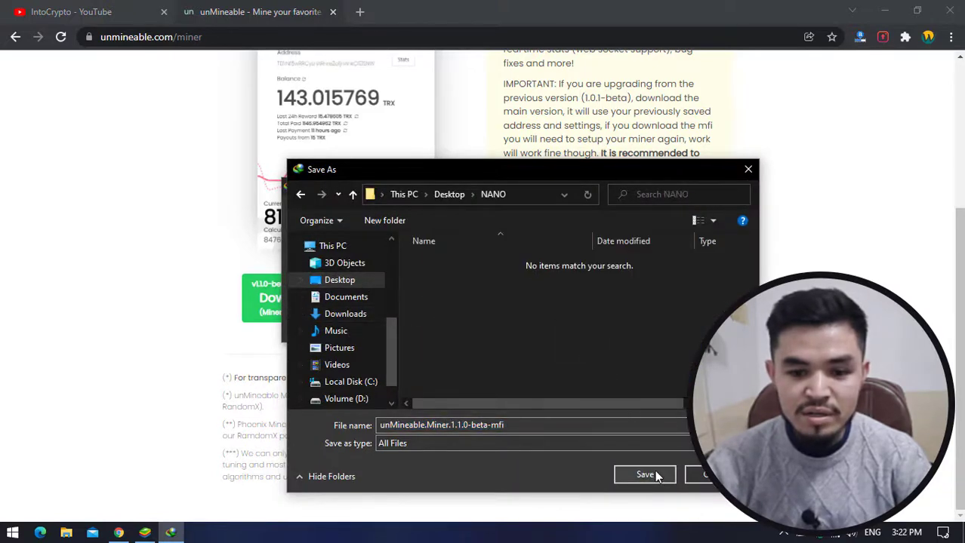
{"action": "left_click", "coordinate": [645, 474]}
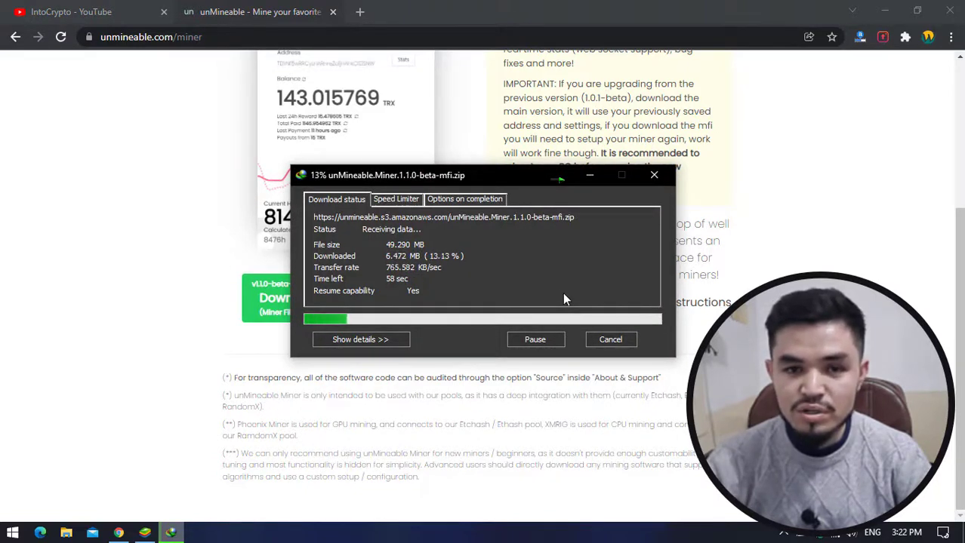
{"action": "mouse_move", "coordinate": [653, 175]}
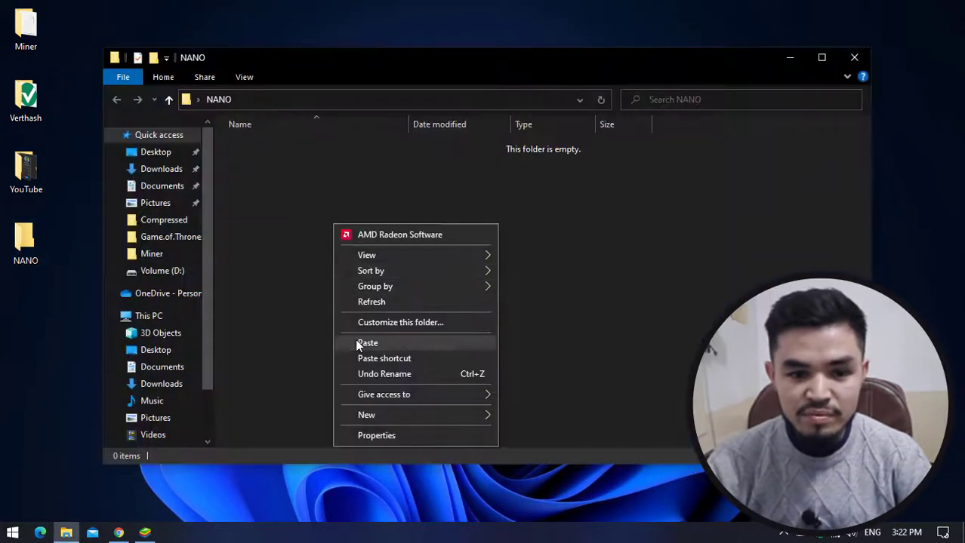
- Extract the miner zip in the NANO folder and launch the unMineable Miner application
{"action": "left_click", "coordinate": [367, 343]}
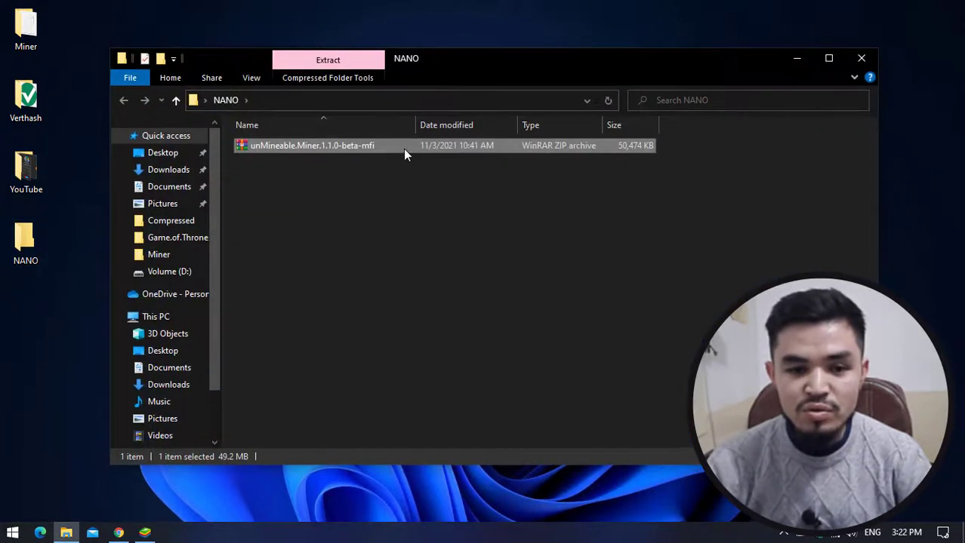
{"action": "right_click", "coordinate": [311, 145]}
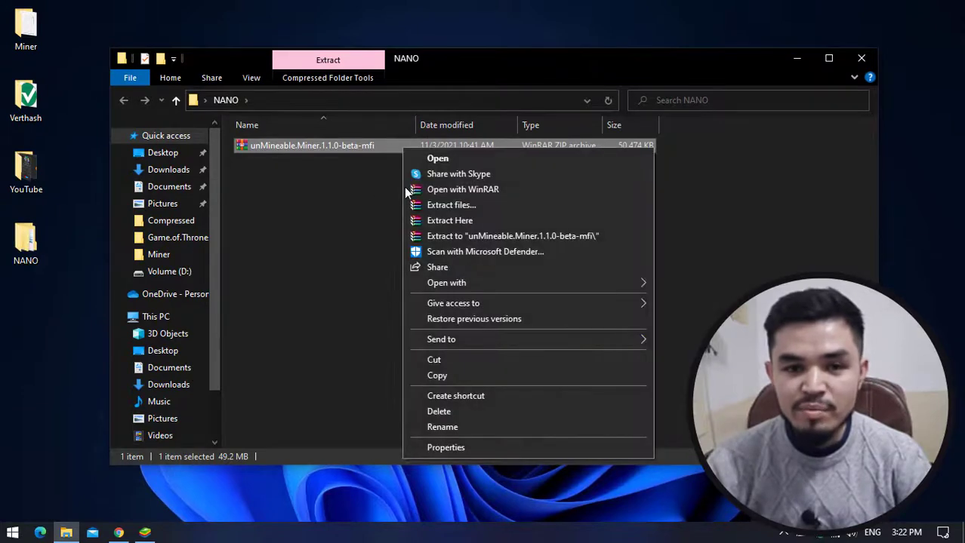
{"action": "left_click", "coordinate": [450, 221]}
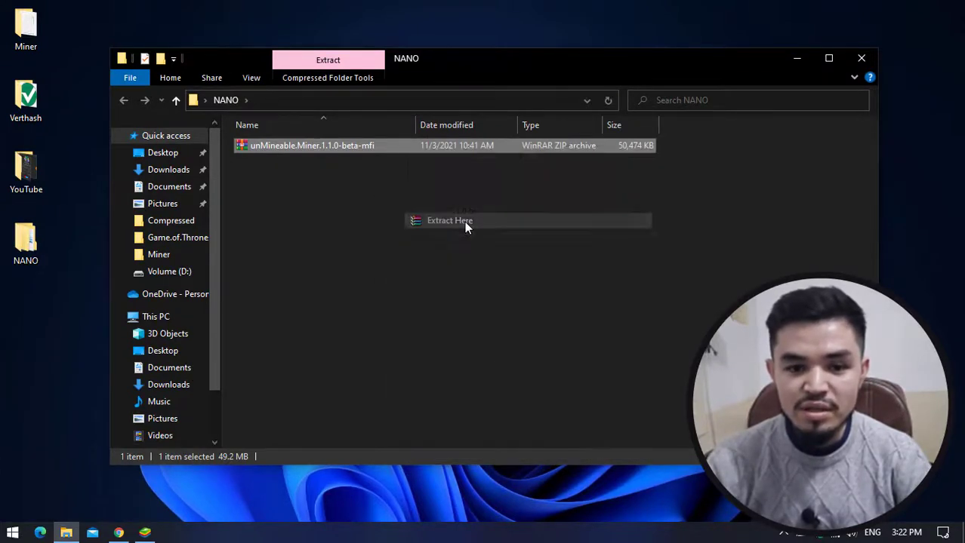
{"action": "left_click", "coordinate": [450, 220]}
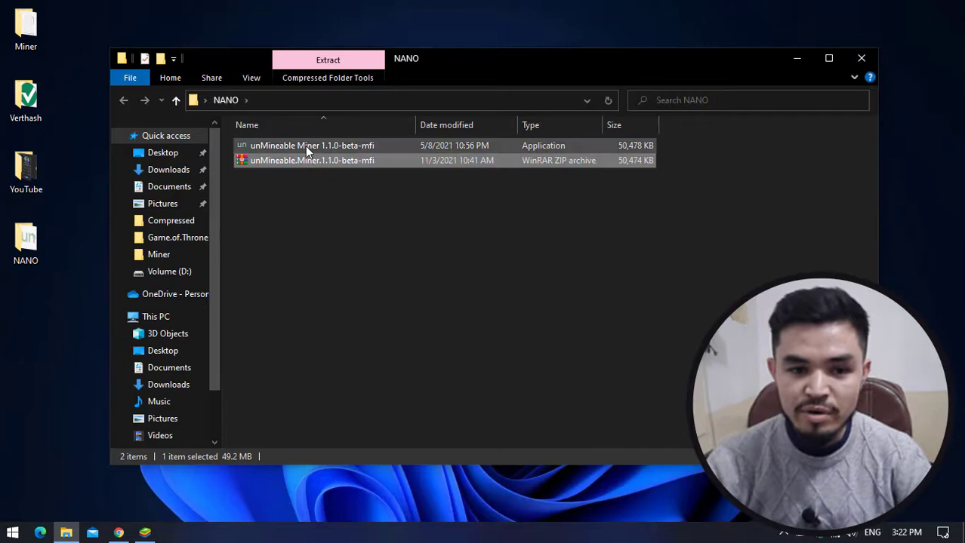
{"action": "left_click", "coordinate": [311, 145]}
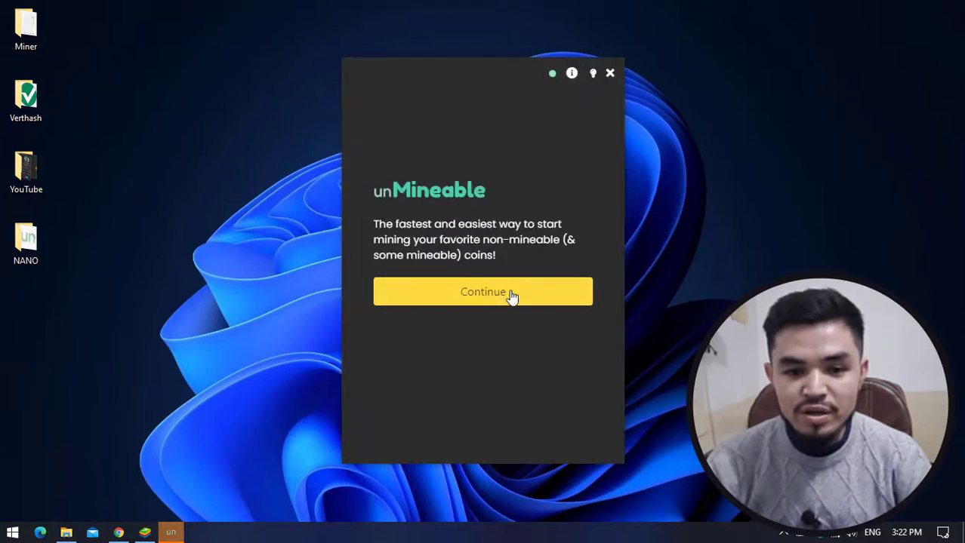
- Continue past the welcome screen with CPU as the mining hardware
{"action": "left_click", "coordinate": [483, 293]}
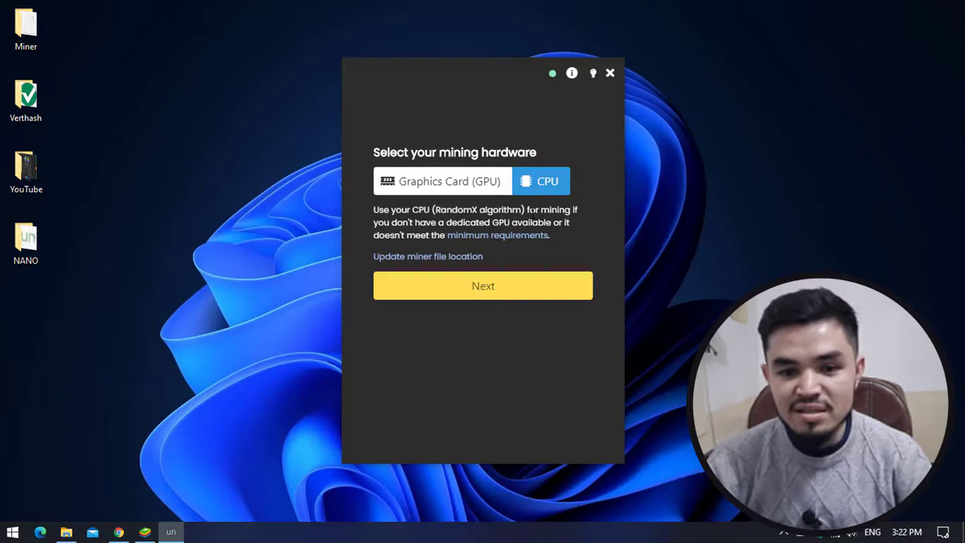
{"action": "left_click", "coordinate": [483, 286]}
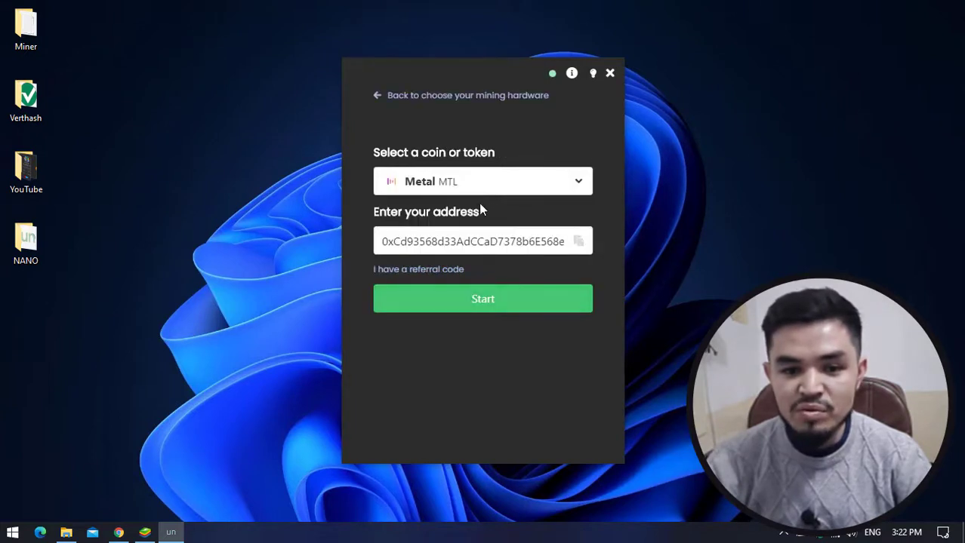
- Choose NANO as the coin to mine and ready the wallet address field
{"action": "left_click", "coordinate": [483, 181]}
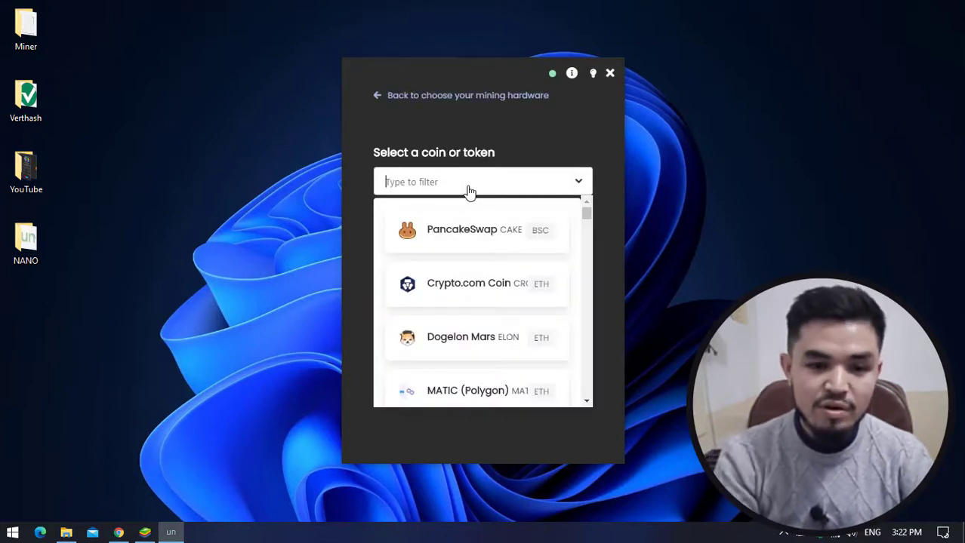
{"action": "type", "text": "nano"}
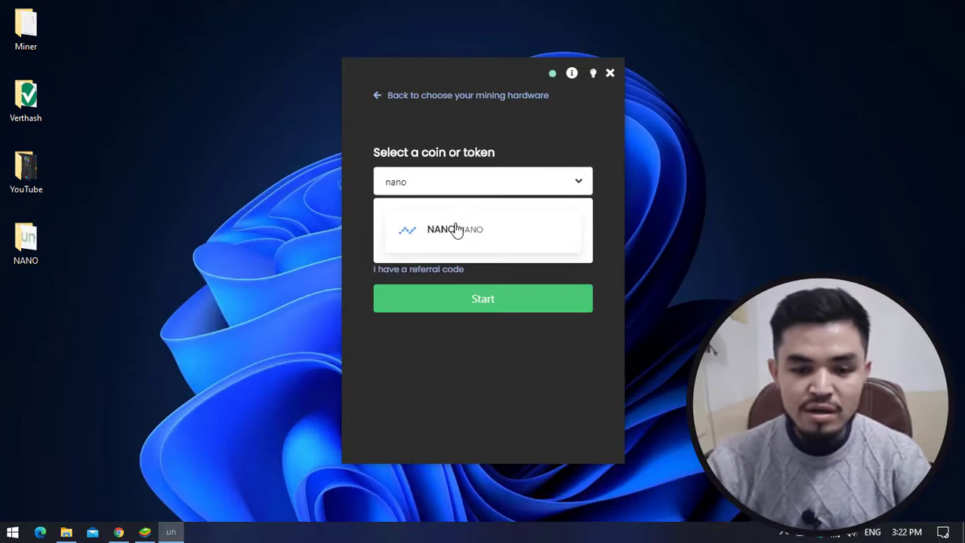
{"action": "left_click", "coordinate": [455, 230]}
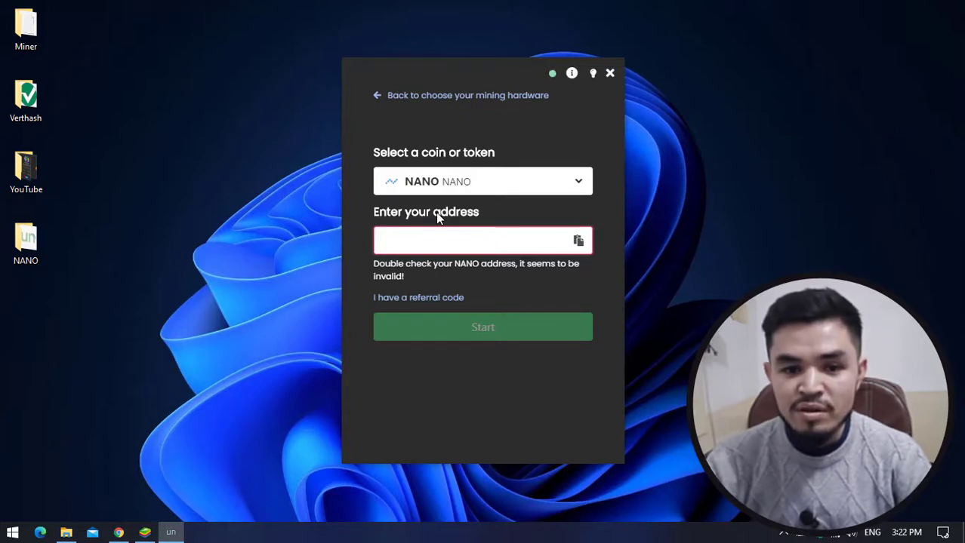
{"action": "left_click", "coordinate": [468, 240]}
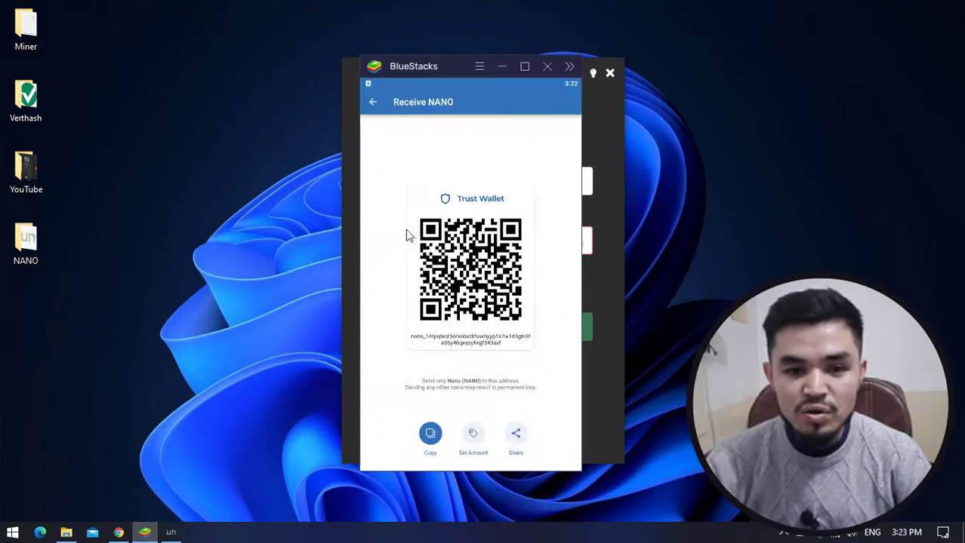
- Copy the NANO receiving address from Trust Wallet
{"action": "left_click", "coordinate": [430, 435]}
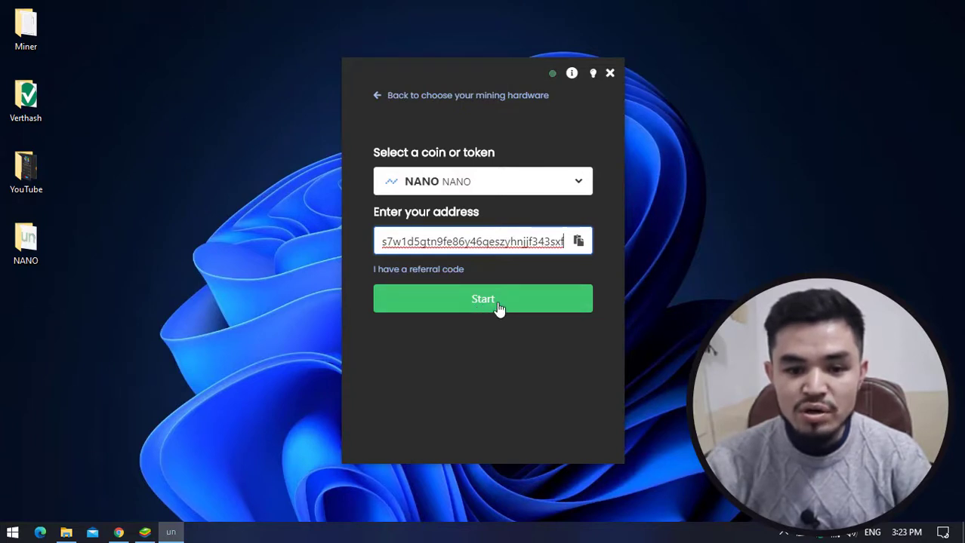
- Start mining NANO to the pasted Trust Wallet address, reaching about 628 h/s
{"action": "left_click", "coordinate": [484, 299]}
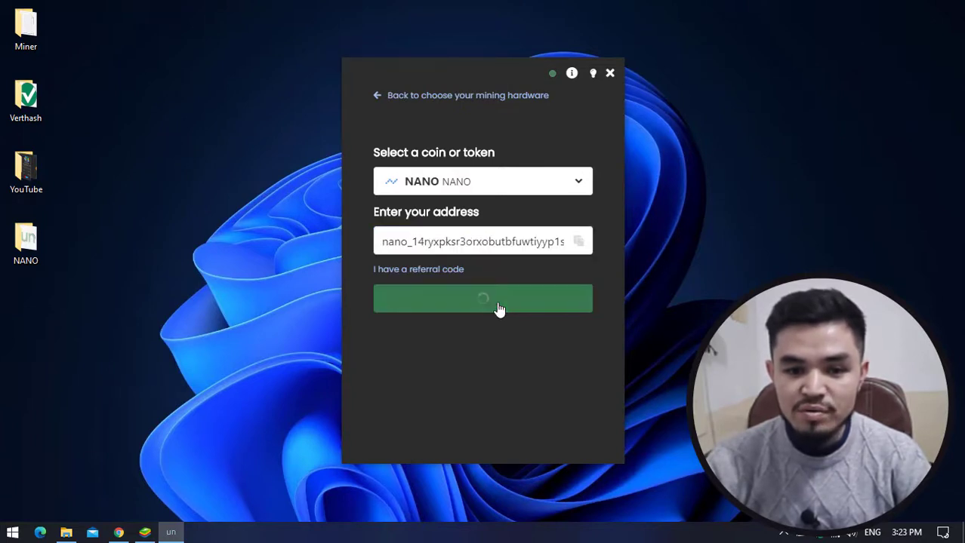
{"action": "left_click", "coordinate": [483, 299]}
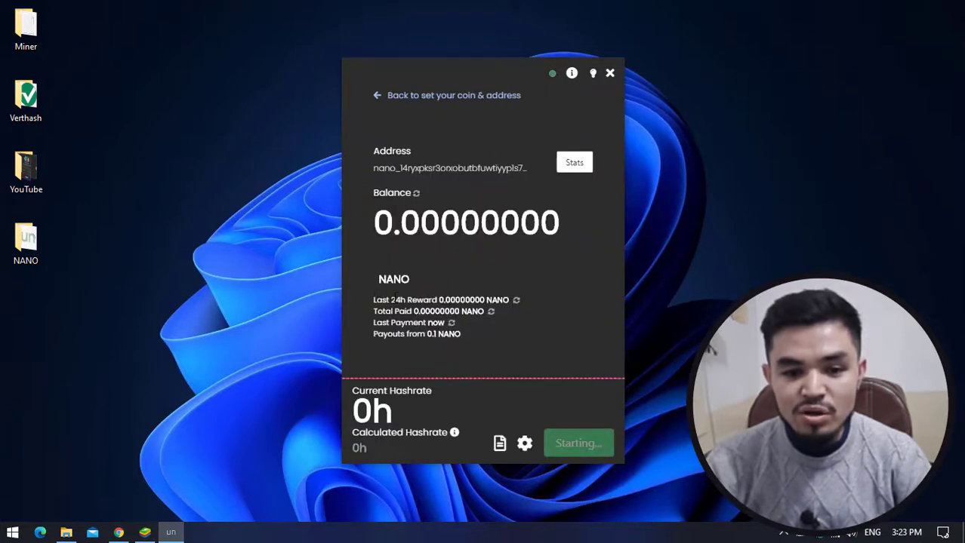
{"action": "left_click", "coordinate": [578, 444]}
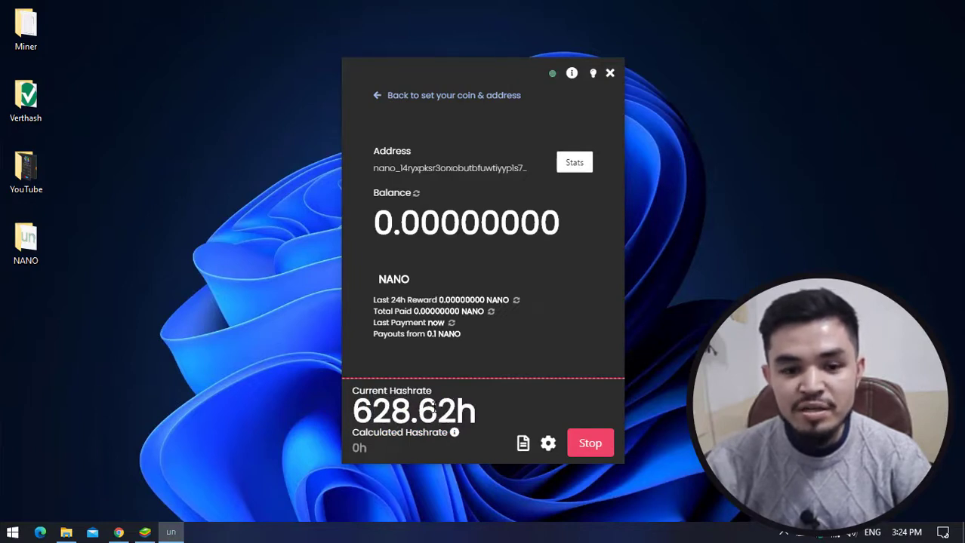
{"action": "mouse_move", "coordinate": [512, 395]}
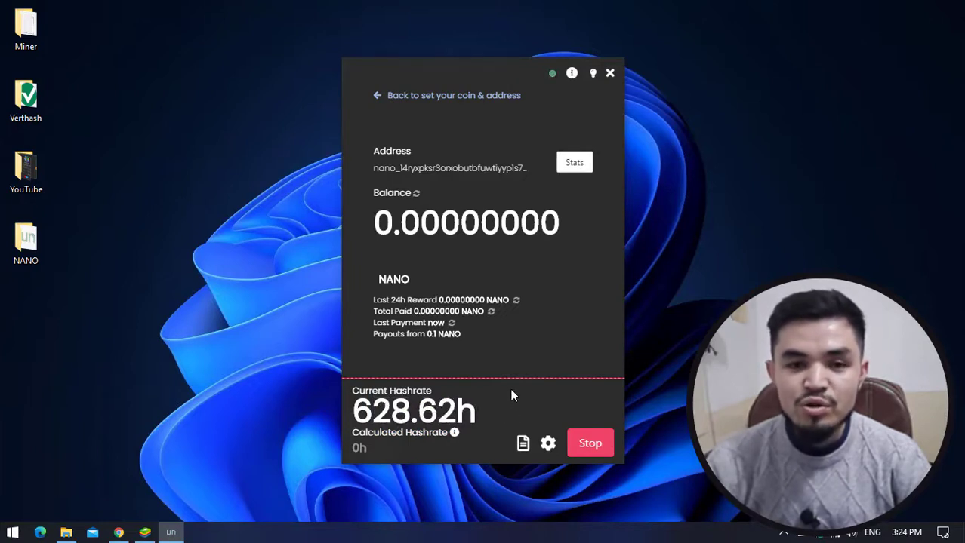
{"action": "mouse_move", "coordinate": [547, 444]}
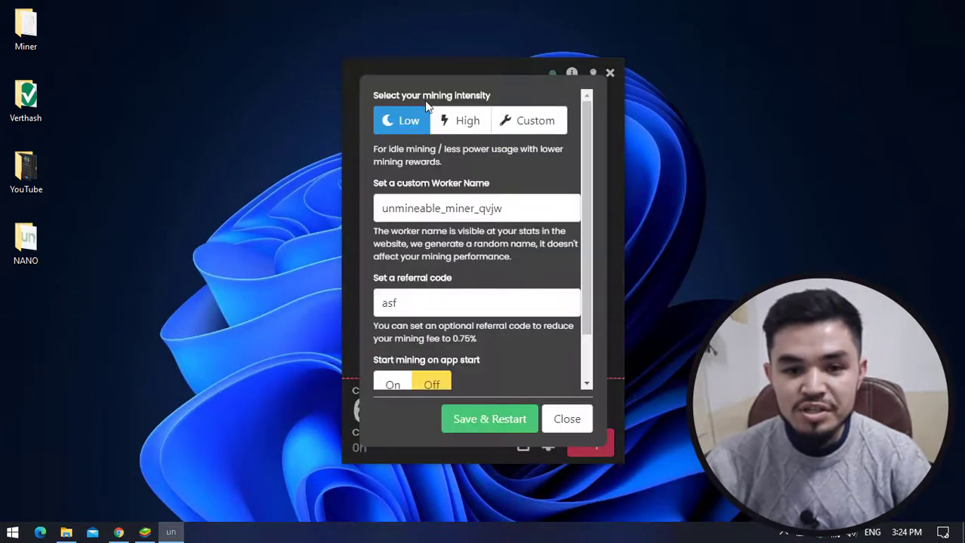
{"action": "mouse_move", "coordinate": [392, 130]}
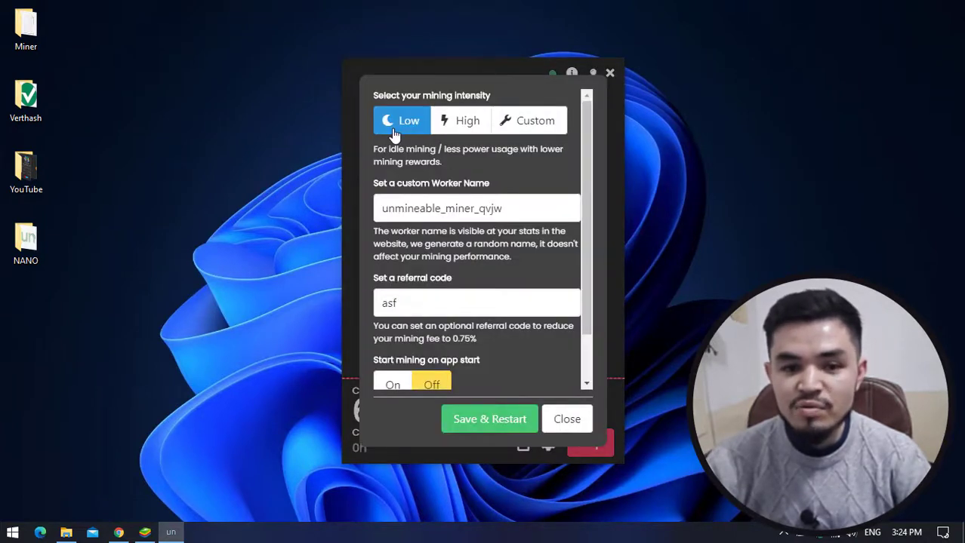
{"action": "mouse_move", "coordinate": [535, 121]}
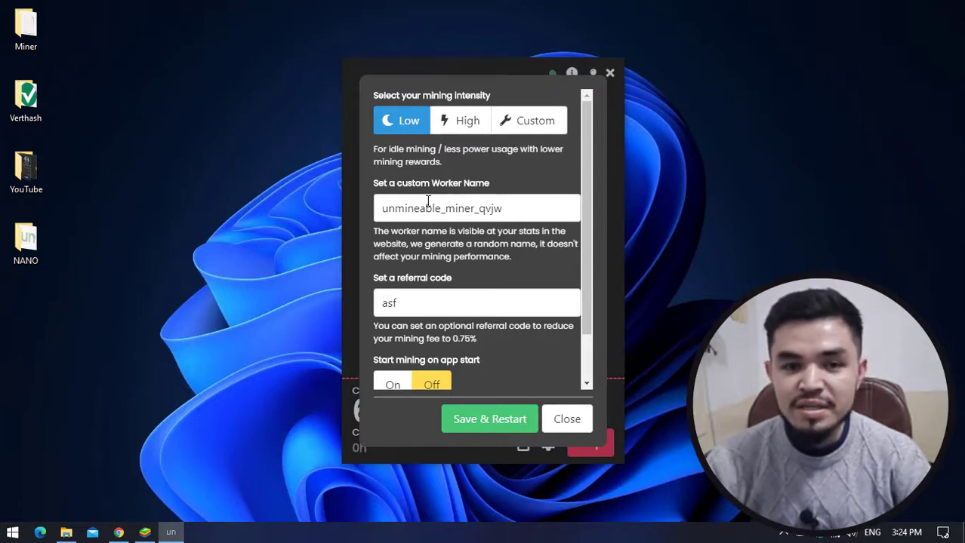
- Save the settings with Low intensity and referral code asf and restart mining
{"action": "scroll", "scroll_direction": "down", "scroll_amount": 3}
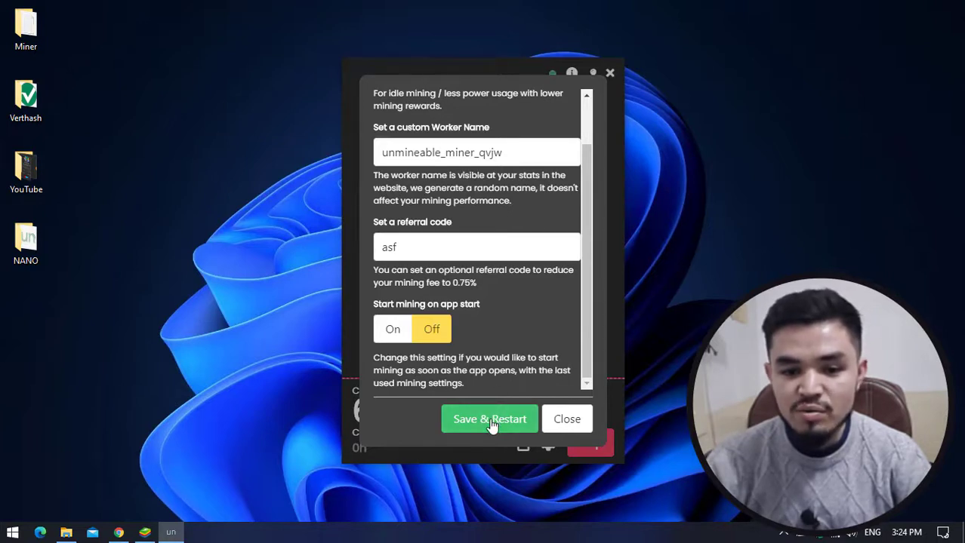
{"action": "left_click", "coordinate": [489, 419]}
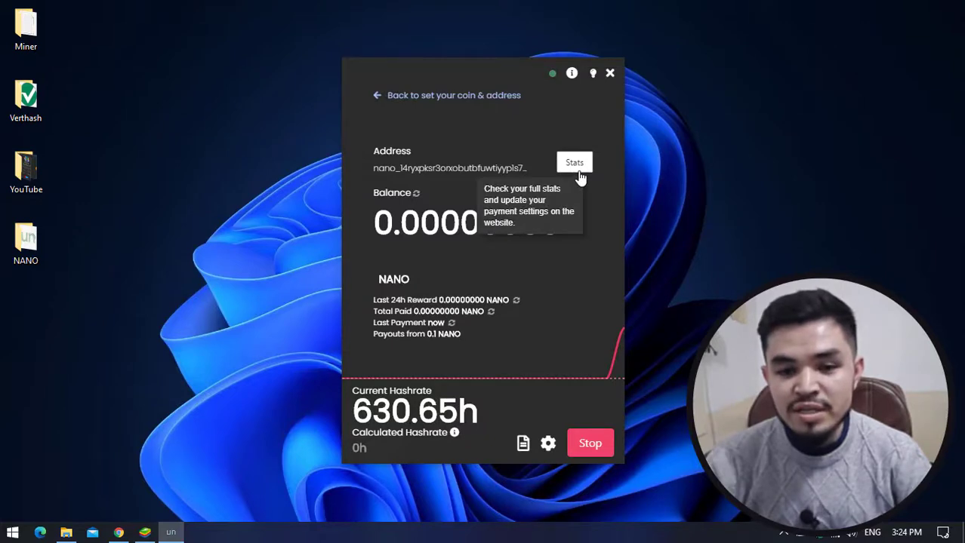
- Bring up the NANO address stats page showing zero balance and auto pay every 12 hours
{"action": "left_click", "coordinate": [574, 163]}
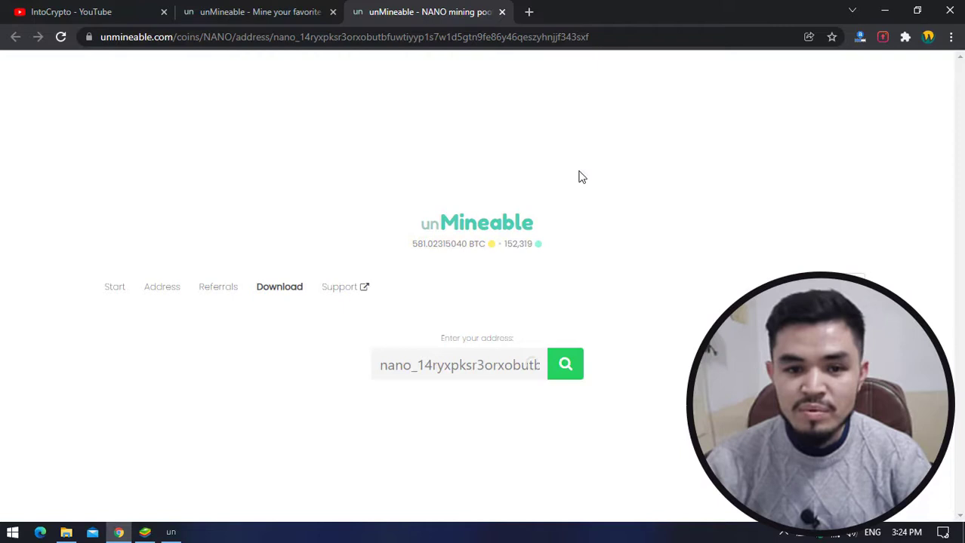
{"action": "left_click", "coordinate": [564, 364]}
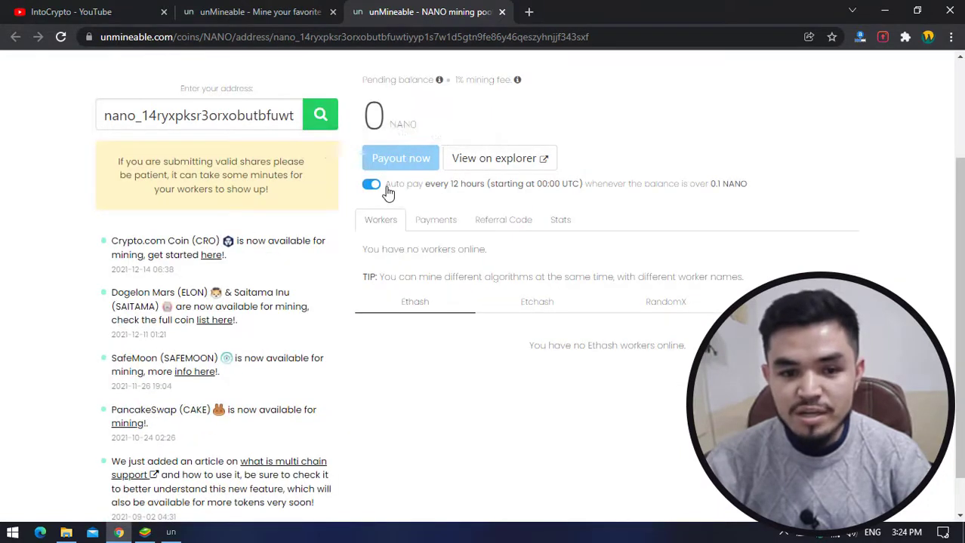
{"action": "mouse_move", "coordinate": [550, 189]}
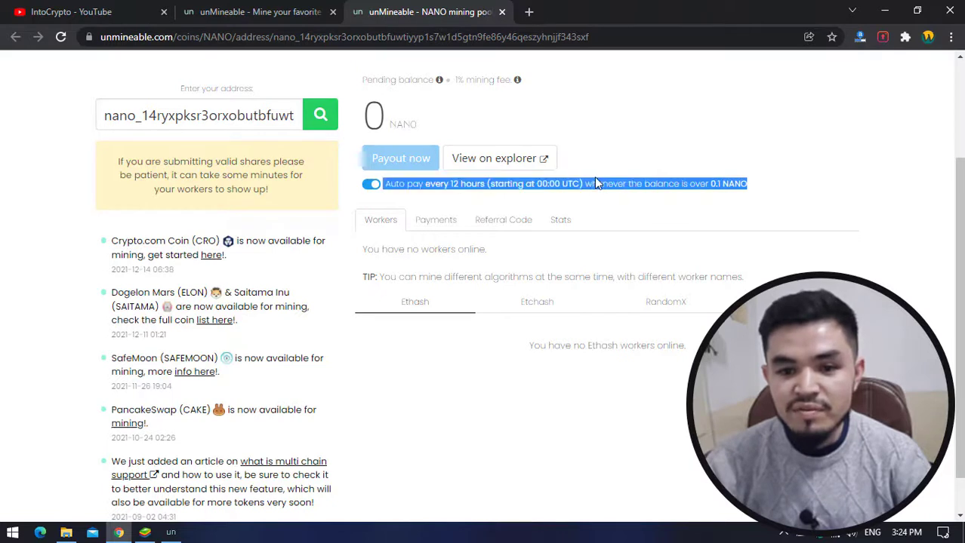
{"action": "mouse_move", "coordinate": [761, 222]}
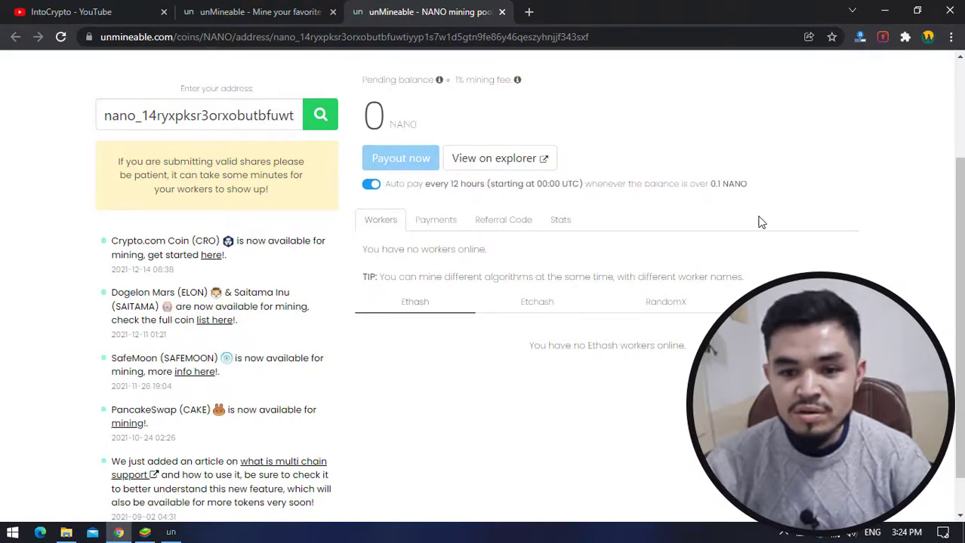
{"action": "scroll", "scroll_direction": "down", "scroll_amount": 3}
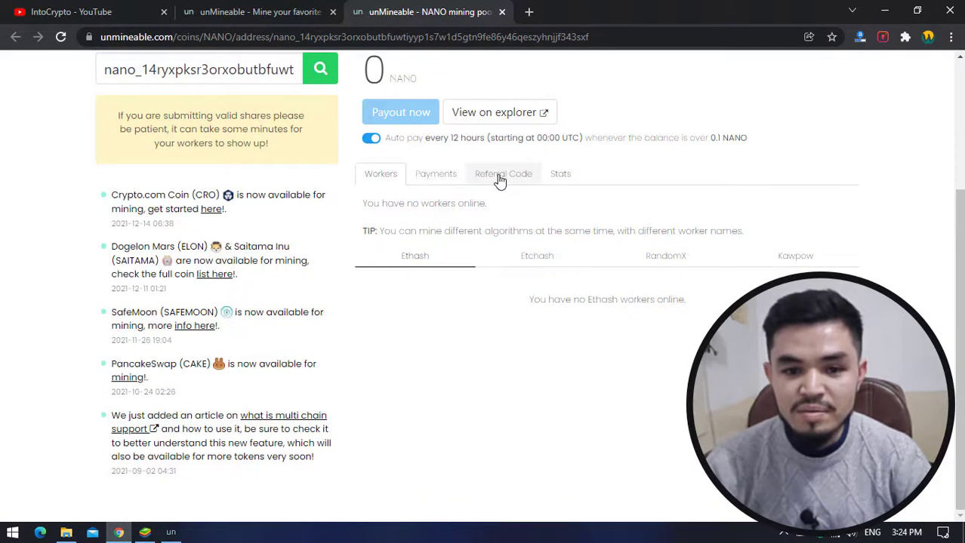
{"action": "left_click", "coordinate": [503, 174]}
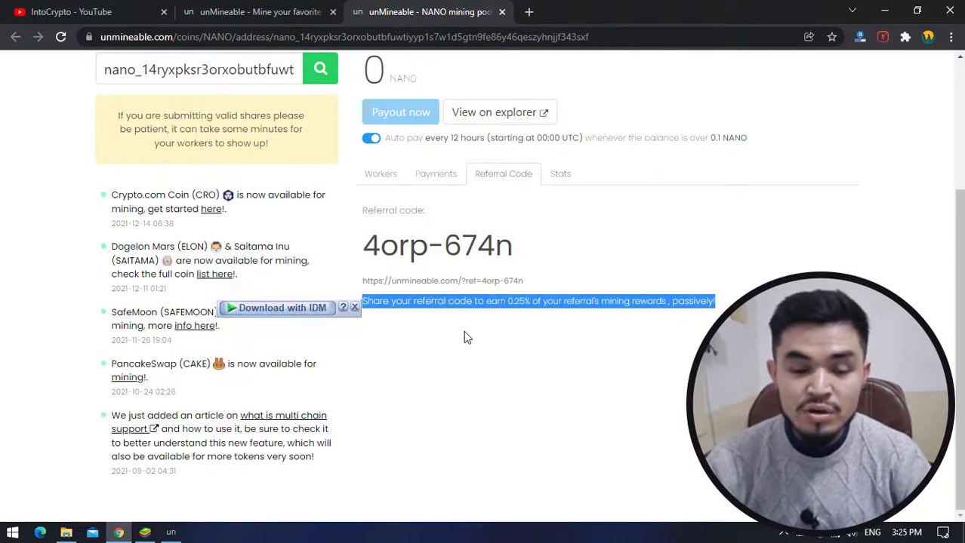
{"action": "mouse_move", "coordinate": [510, 310]}
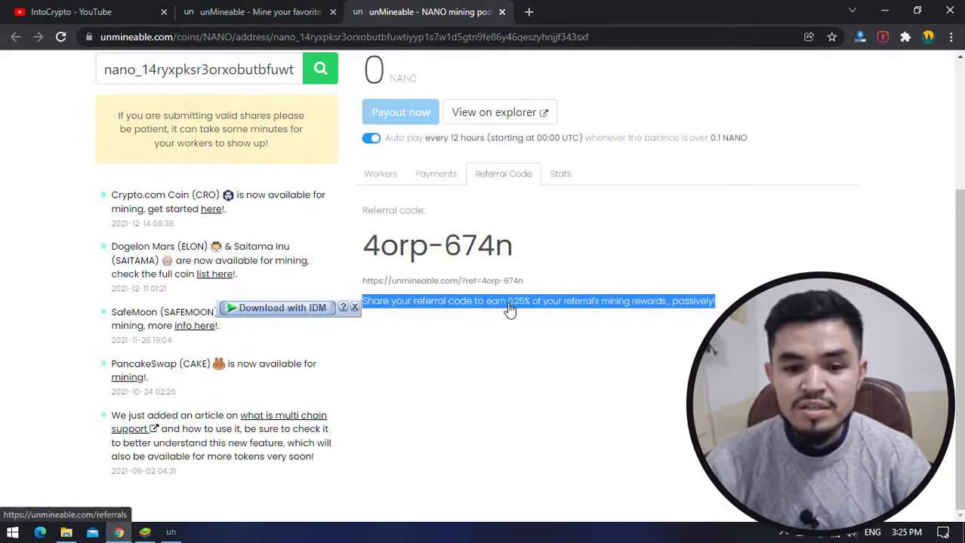
{"action": "mouse_move", "coordinate": [665, 315]}
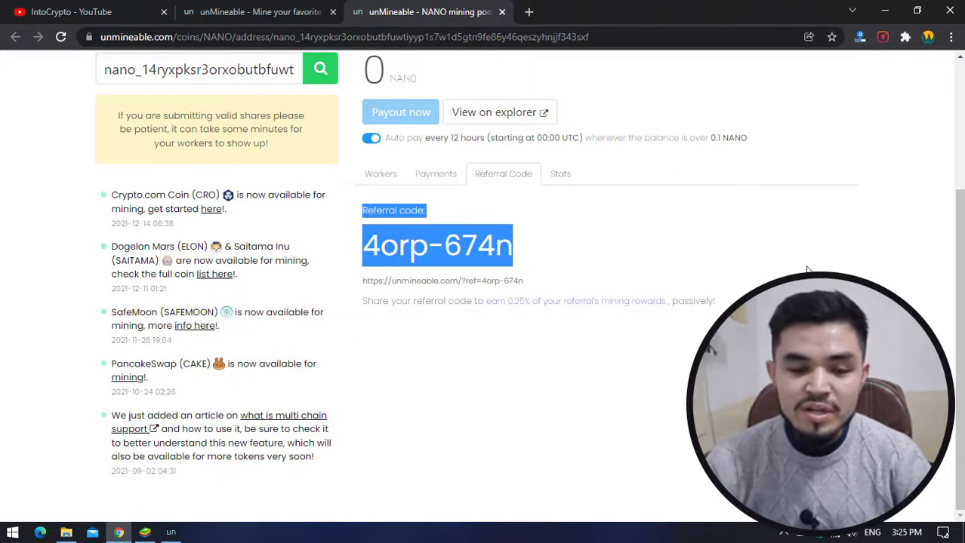
{"action": "mouse_move", "coordinate": [859, 74]}
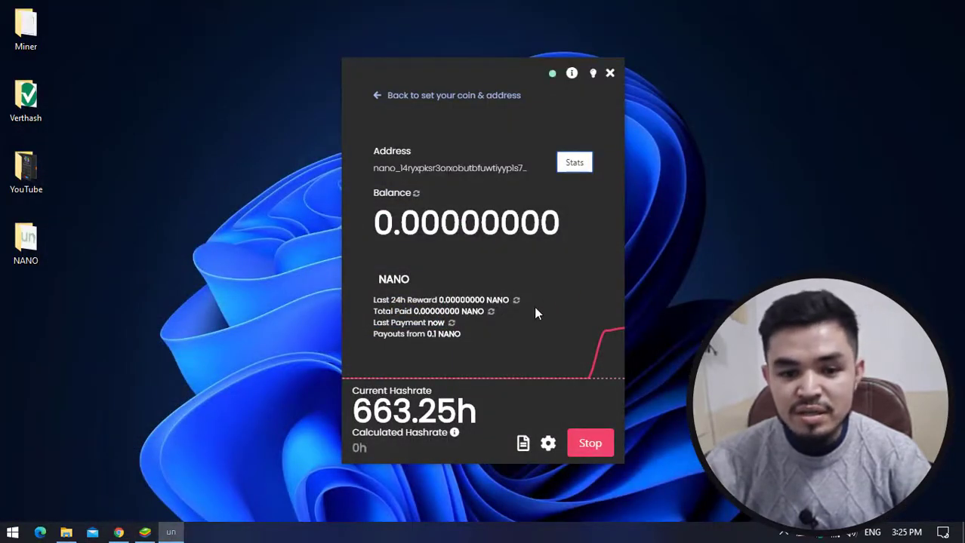
{"action": "mouse_move", "coordinate": [680, 286]}
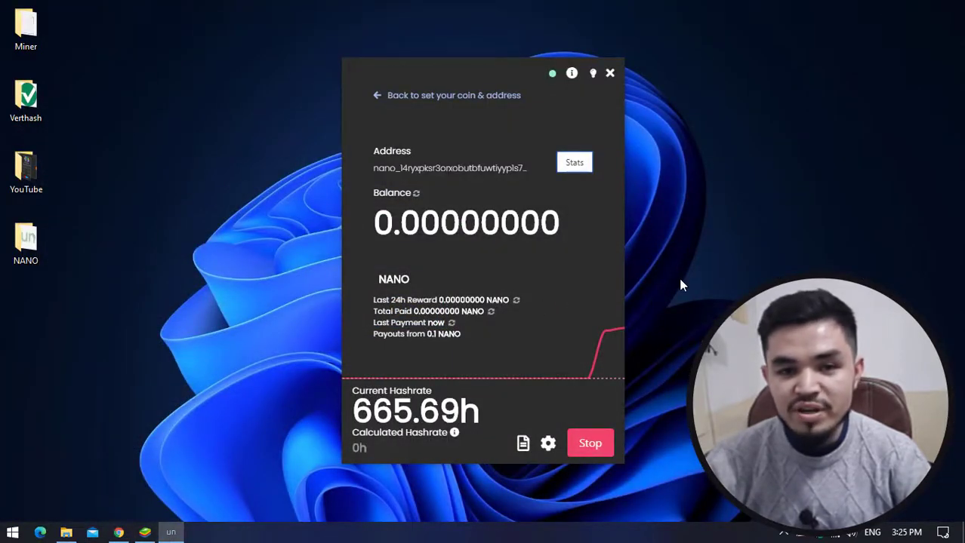